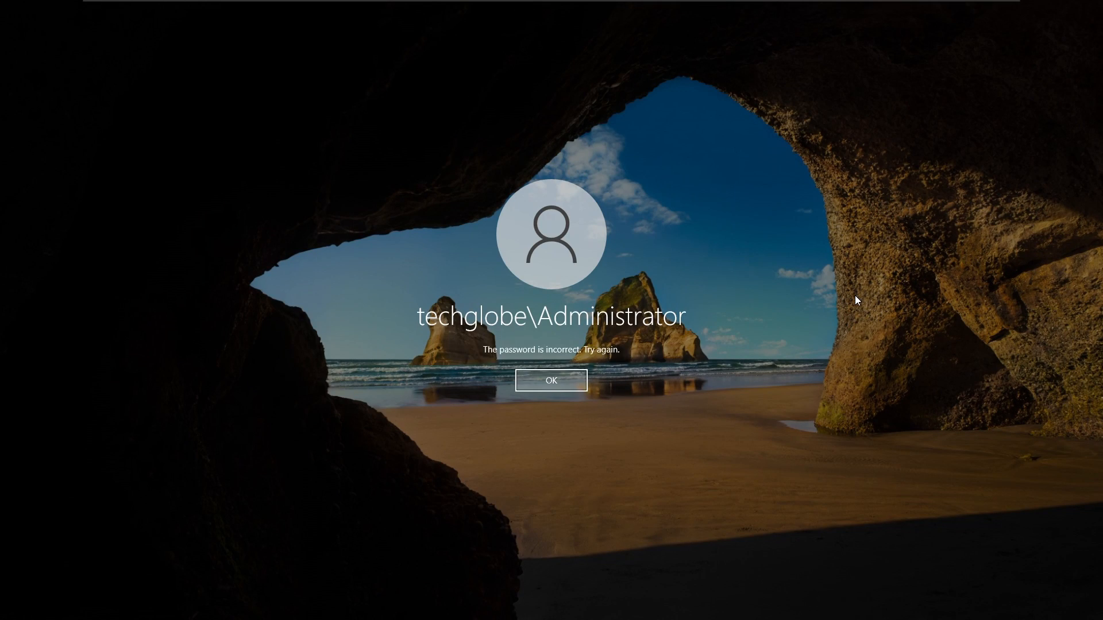
# Dismiss the incorrect-password message to return to the Administrator password prompt
pyautogui.click(550, 380)
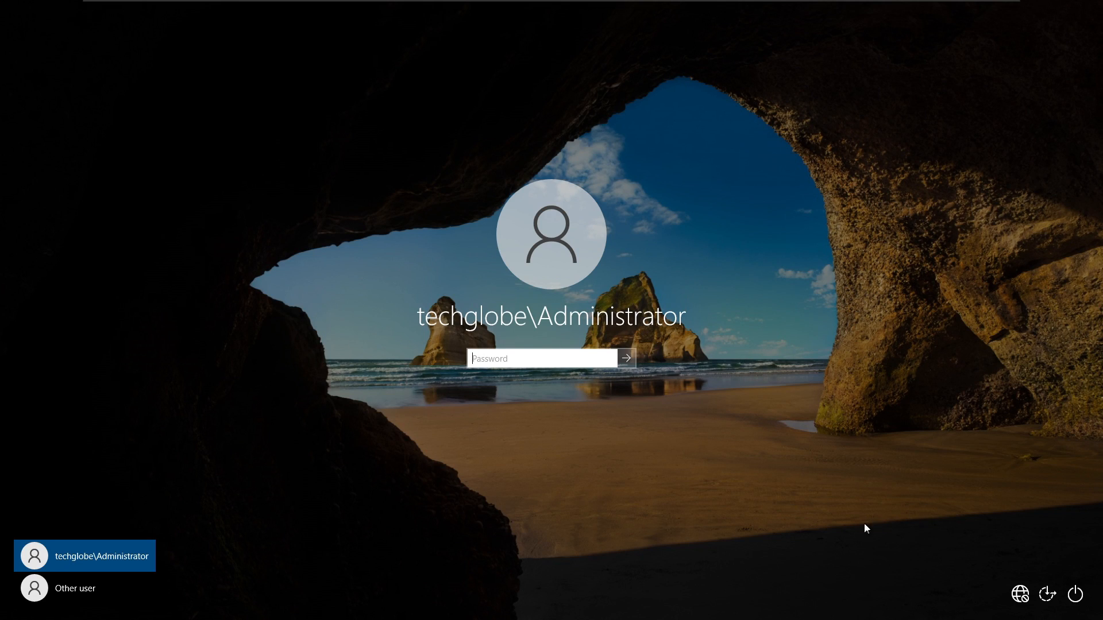
pyautogui.moveTo(1019, 594)
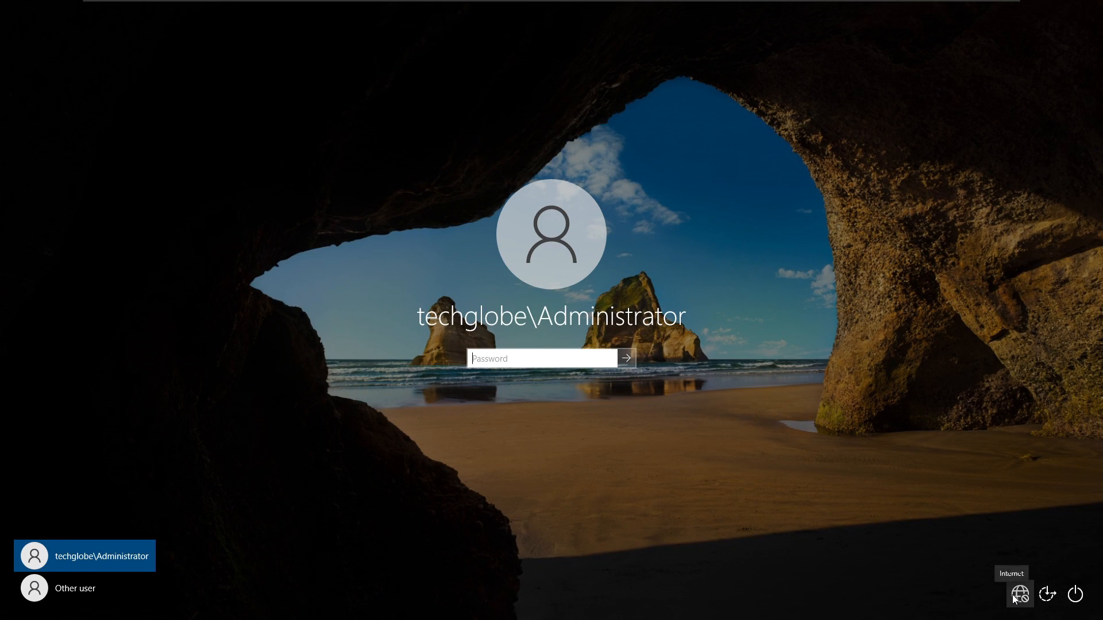
pyautogui.moveTo(1047, 594)
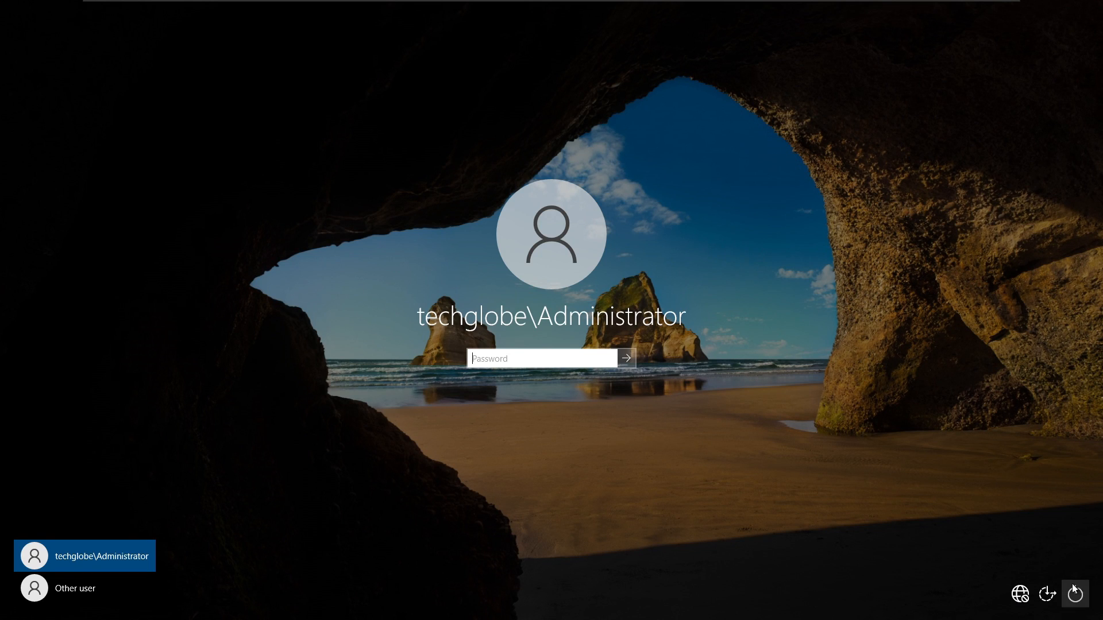
pyautogui.moveTo(1076, 594)
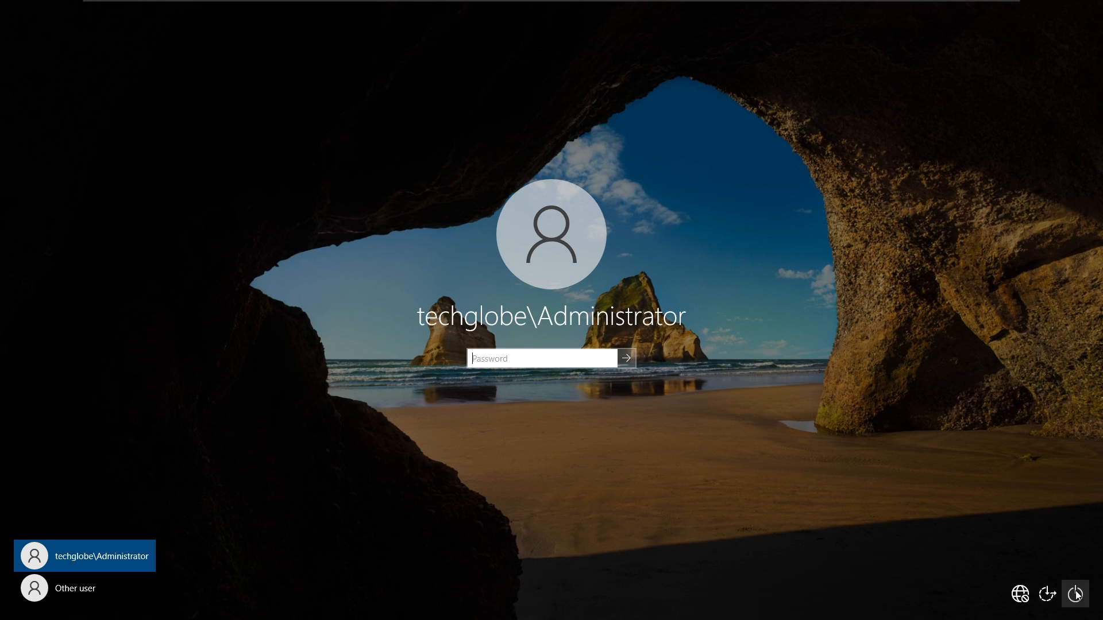
# Restart the PC into the recovery 'Choose an option' screen
pyautogui.click(1082, 594)
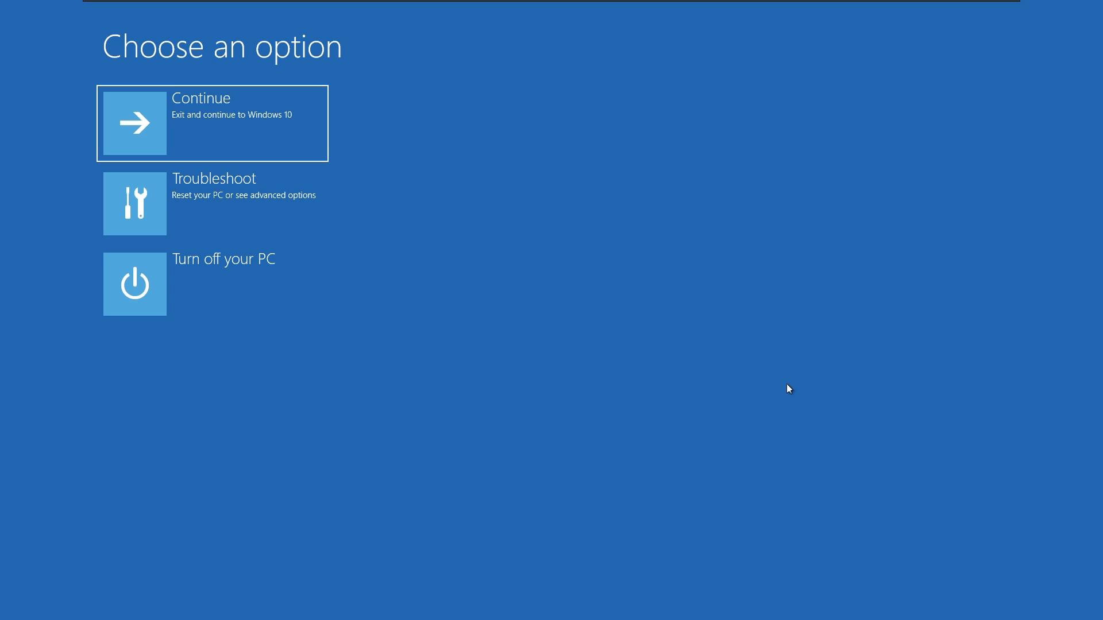
pyautogui.moveTo(347, 67)
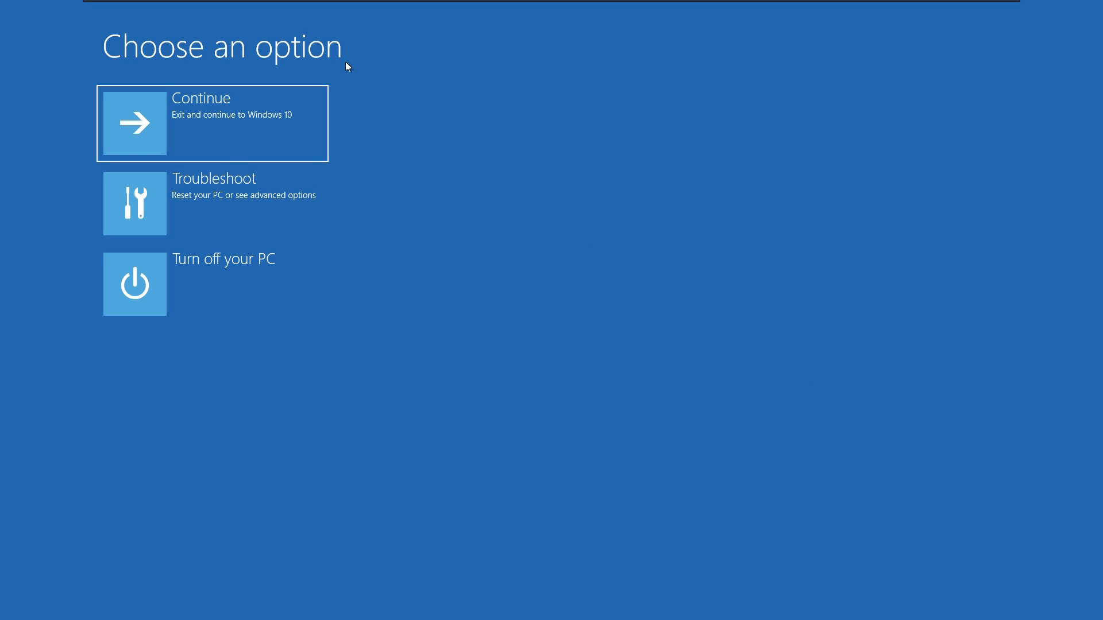
pyautogui.moveTo(233, 32)
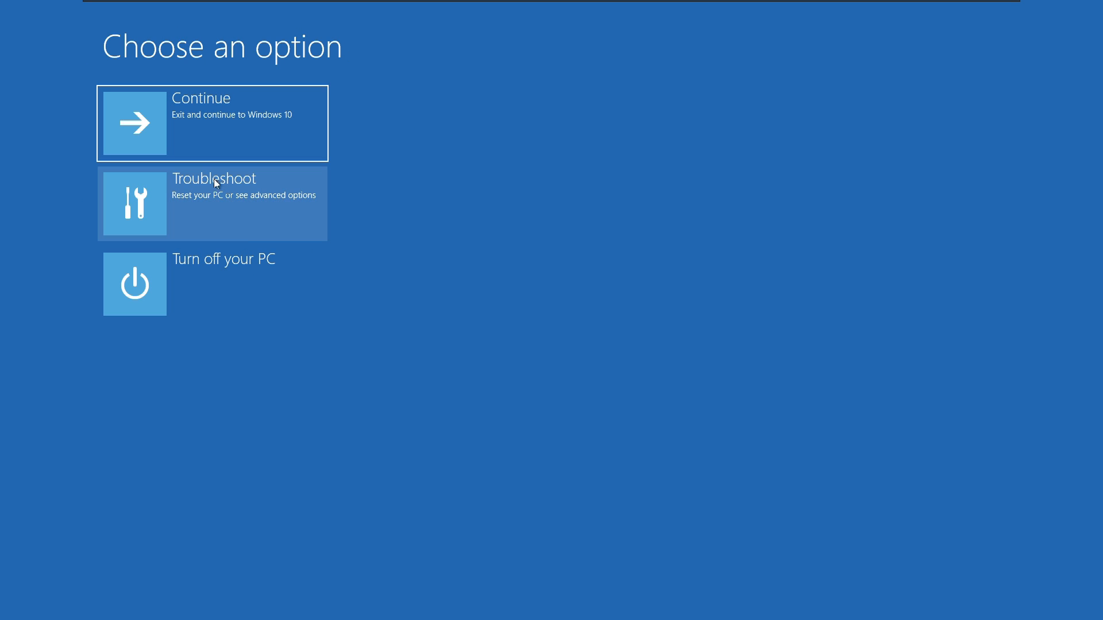
pyautogui.moveTo(209, 265)
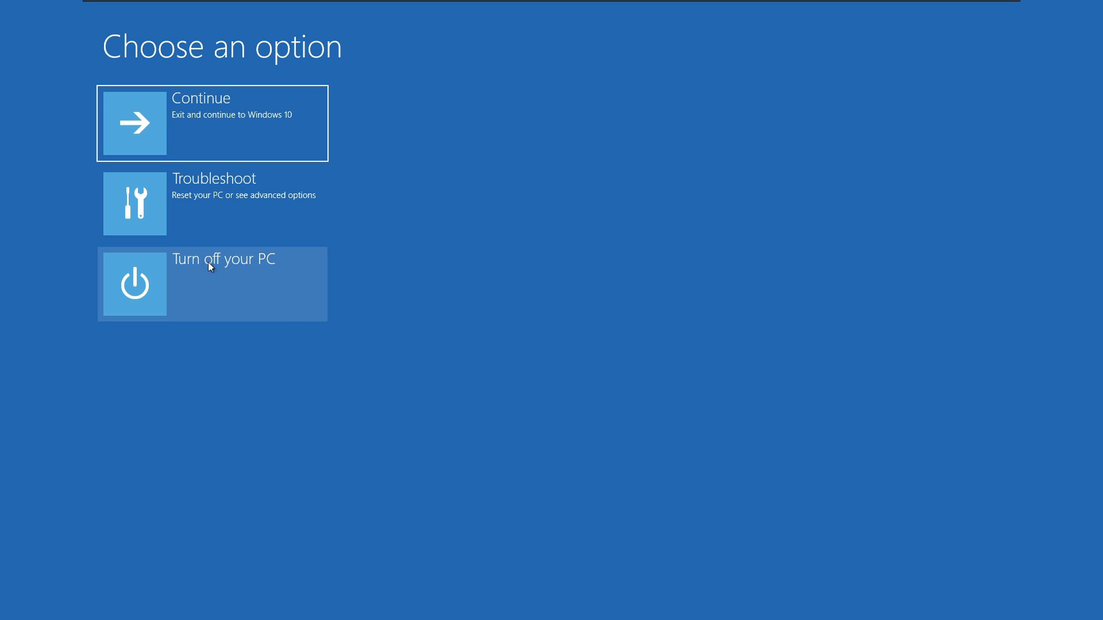
pyautogui.moveTo(399, 283)
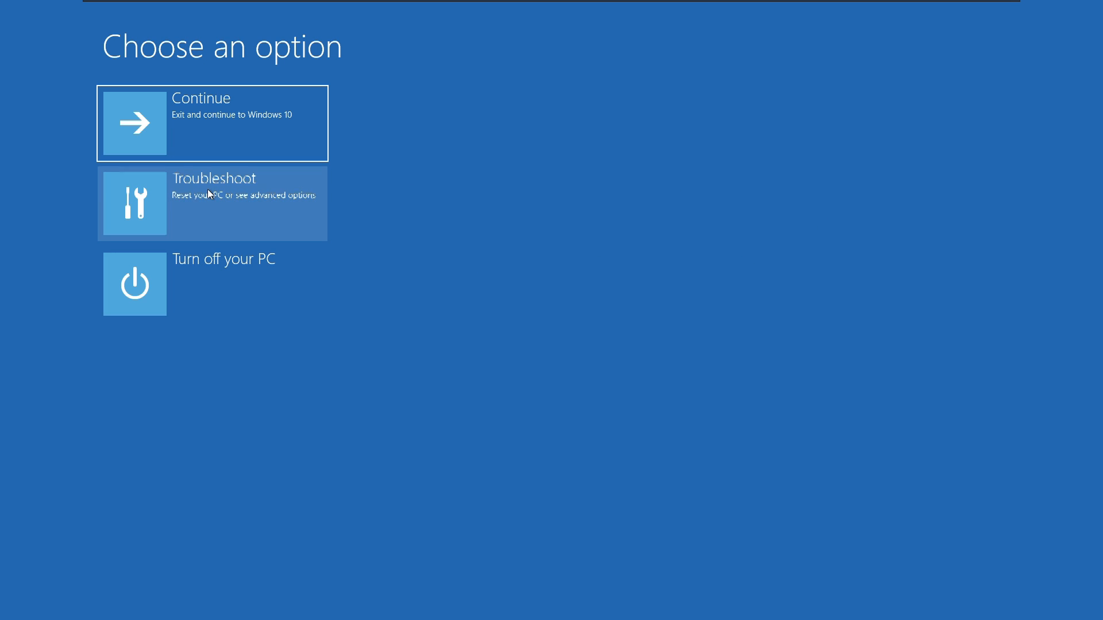
# Start Reset this PC via Troubleshoot, keeping personal files
pyautogui.click(211, 203)
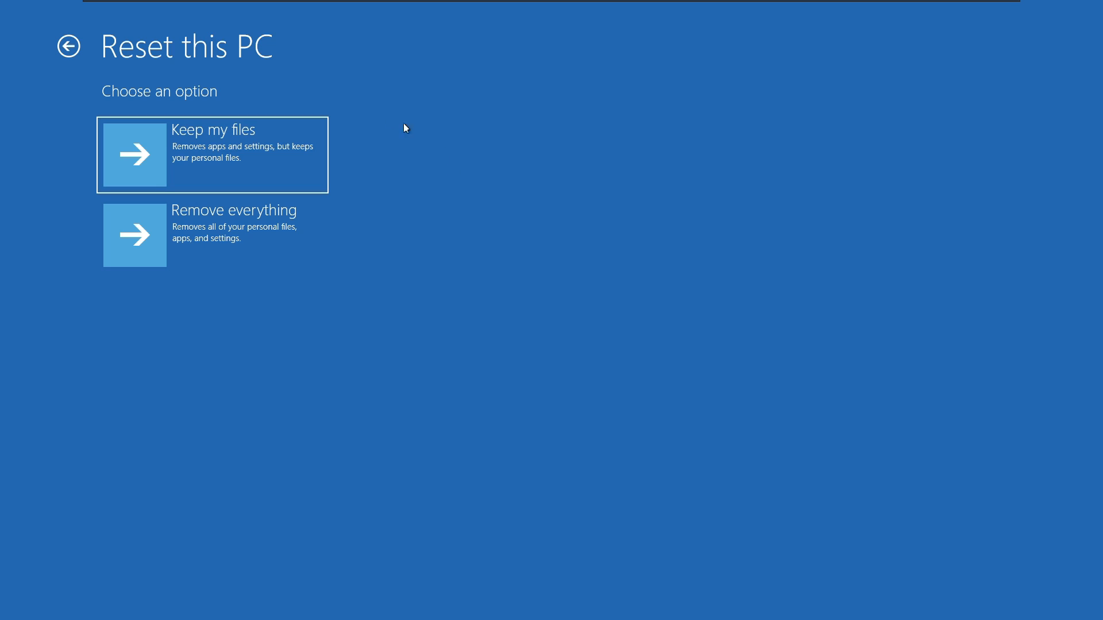
pyautogui.moveTo(139, 108)
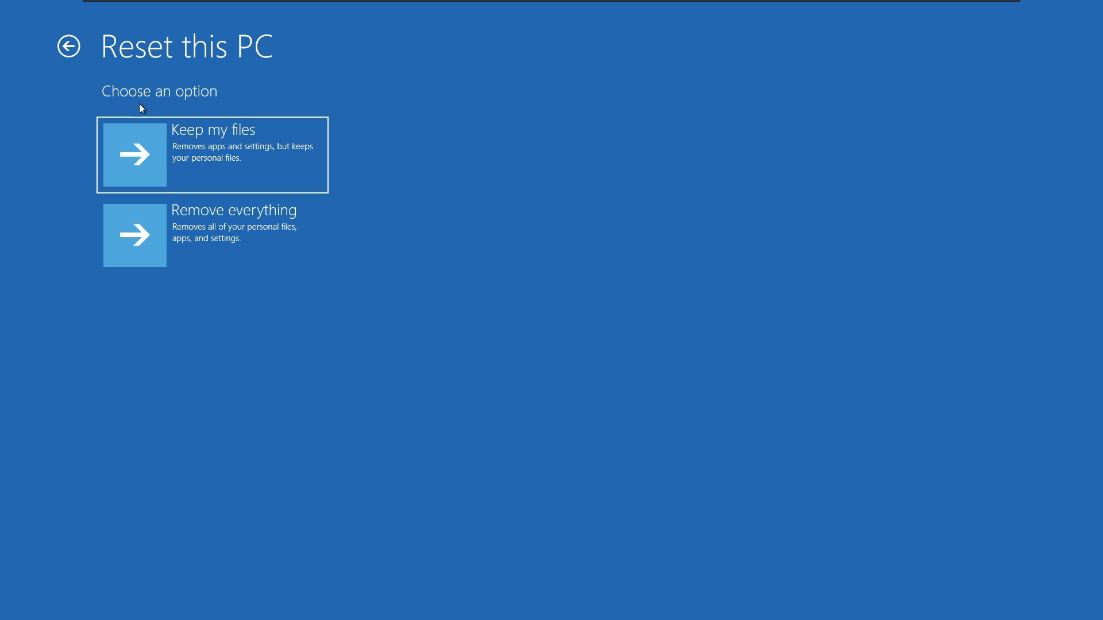
pyautogui.moveTo(179, 234)
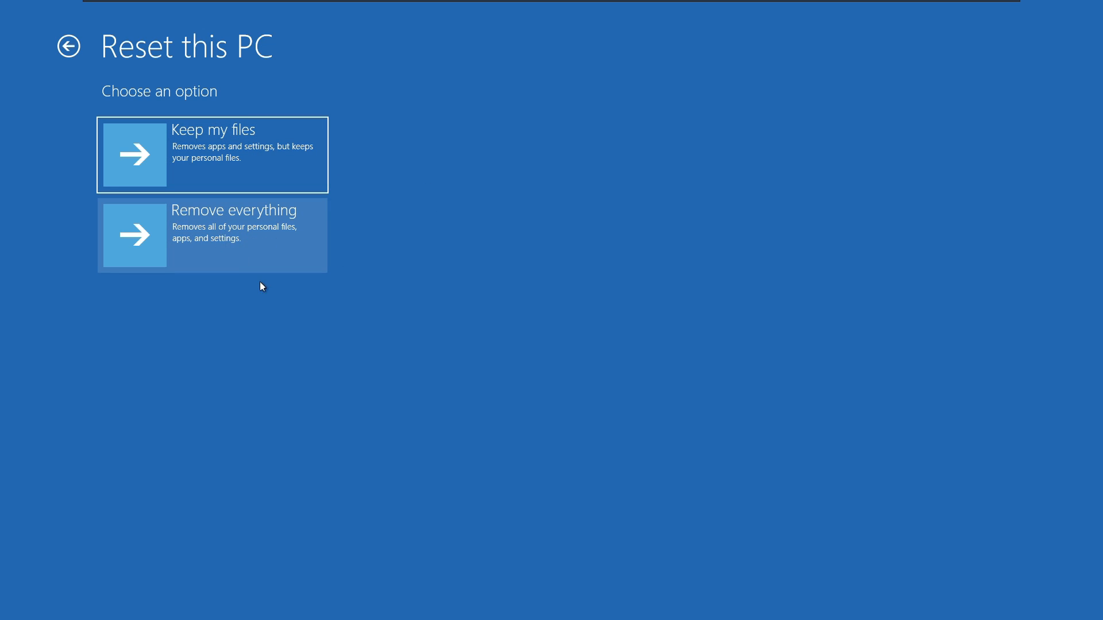
pyautogui.moveTo(309, 146)
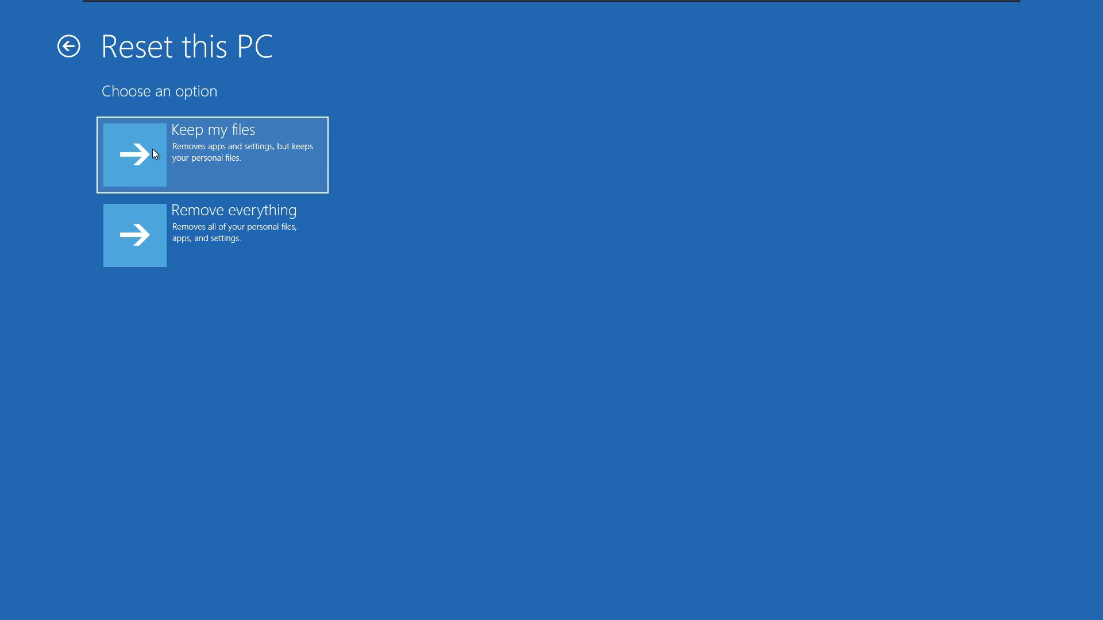
pyautogui.click(211, 155)
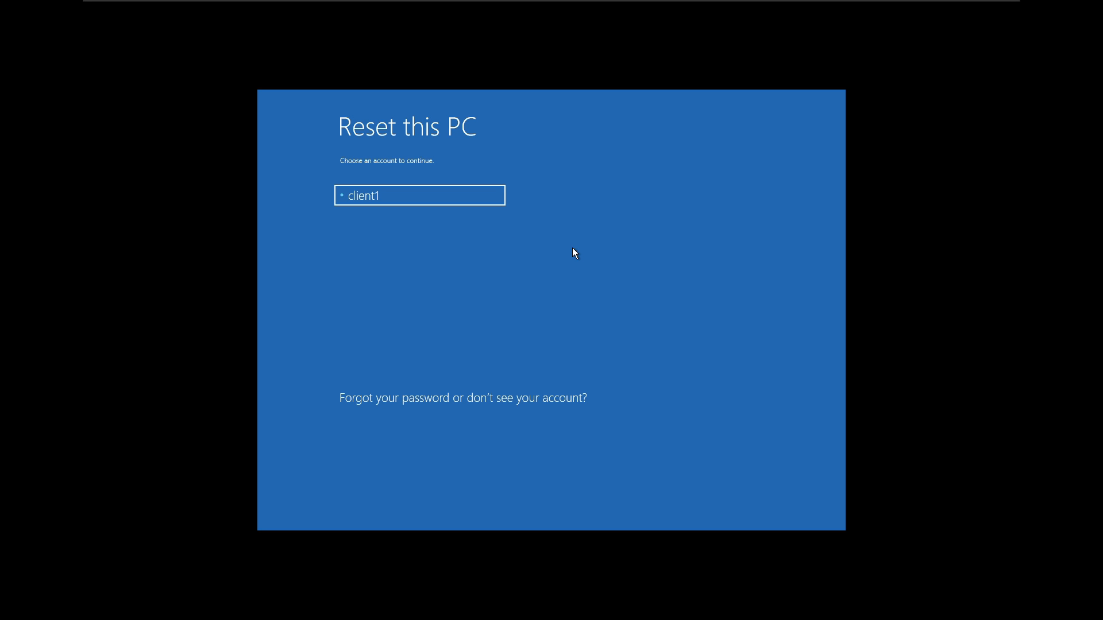
# Continue the reset as client1 with its password and choose Local reinstall
pyautogui.click(421, 196)
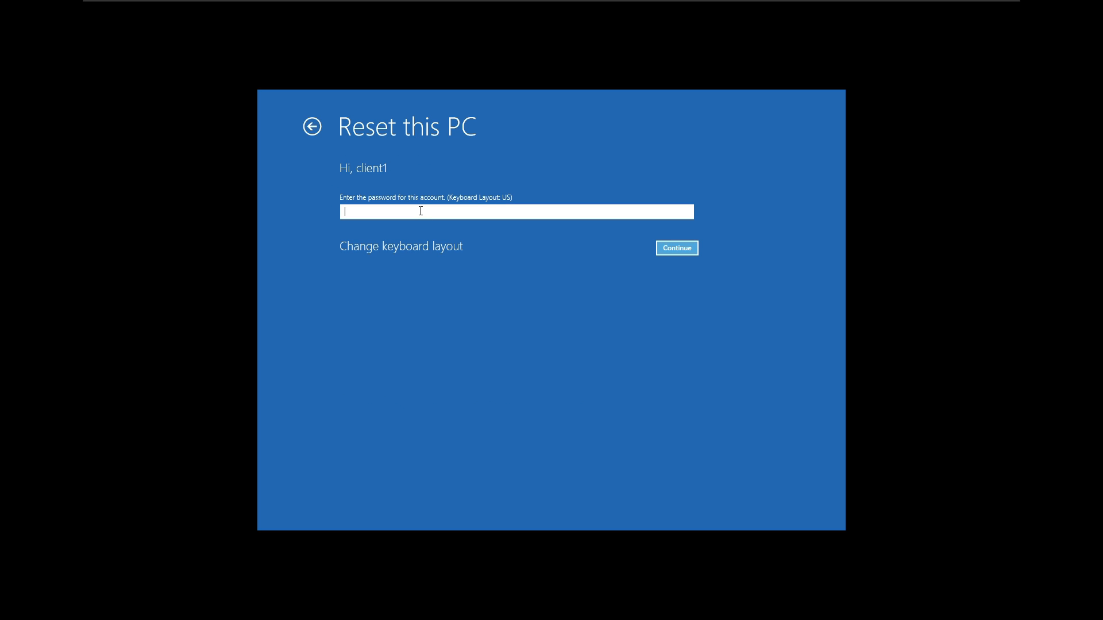
pyautogui.click(675, 248)
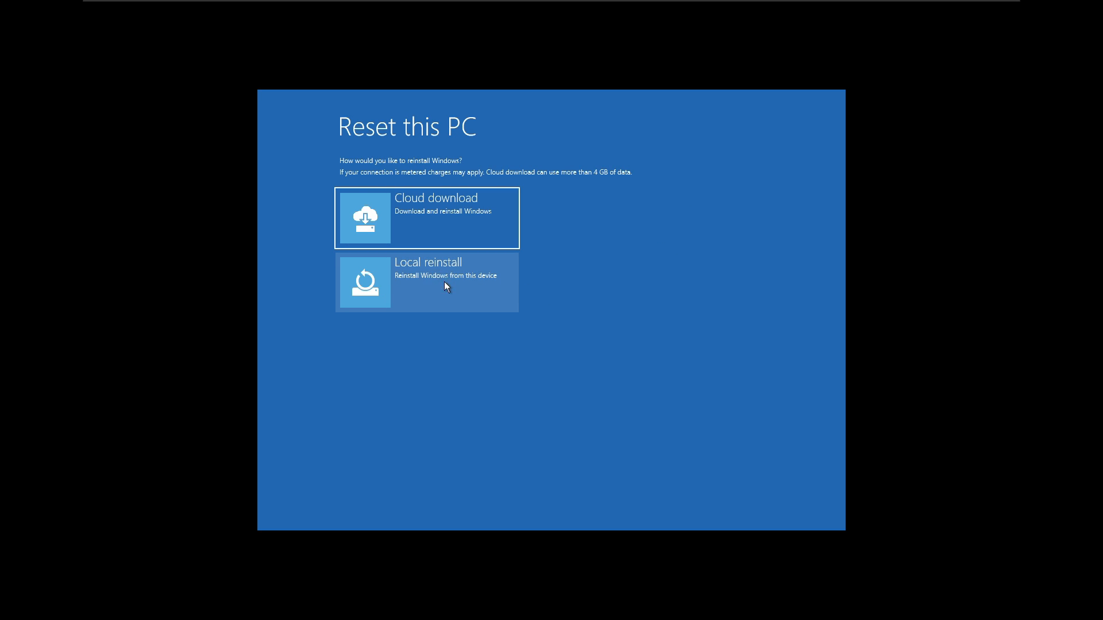
pyautogui.click(427, 282)
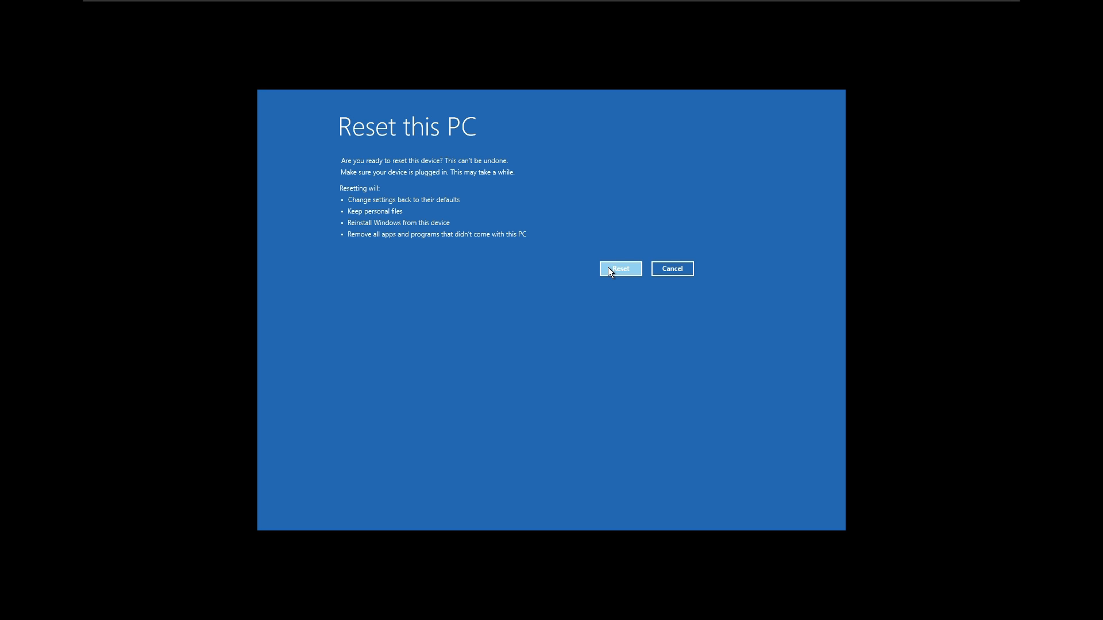
# Confirm Reset and let Windows reinstall through to the signed-in desktop
pyautogui.click(619, 269)
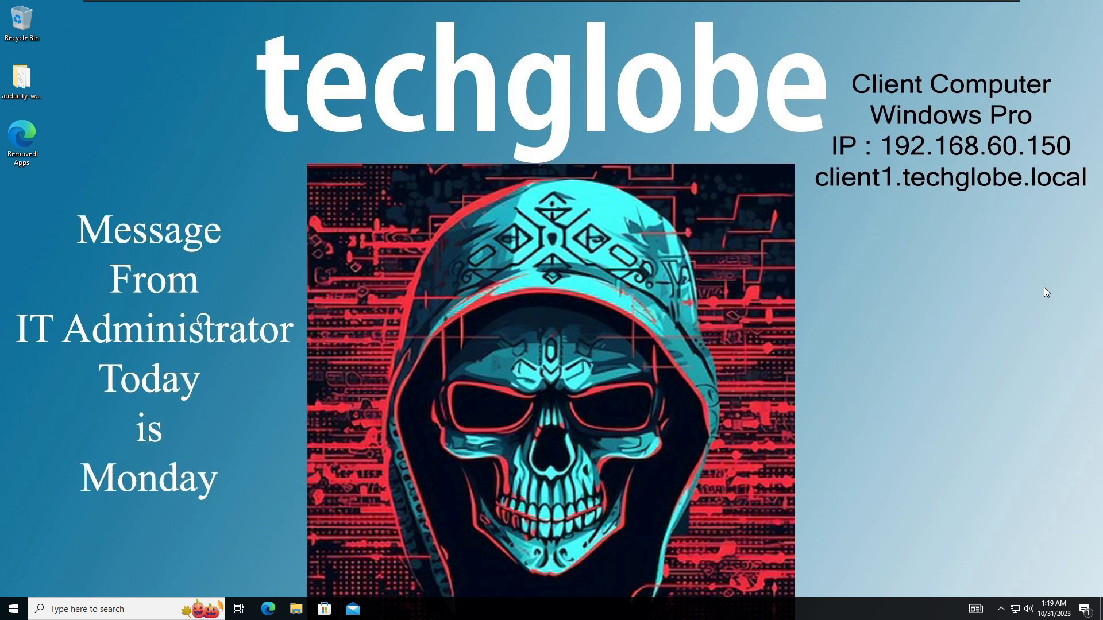
# Launch Computer Management from This PC's Manage option to list local users
pyautogui.rightClick(267, 324)
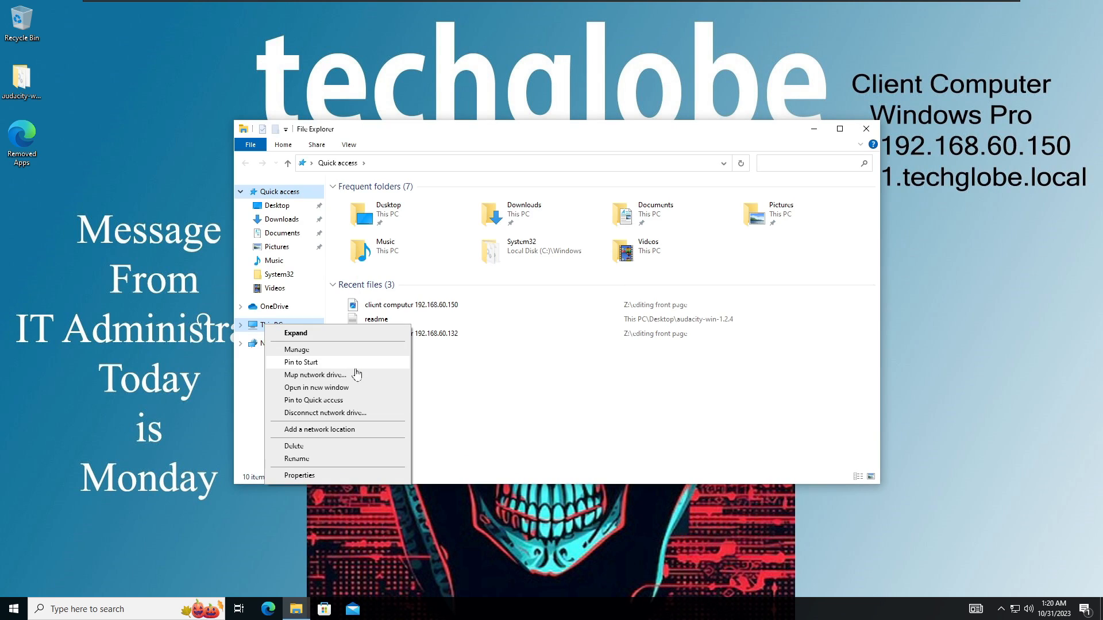
pyautogui.click(340, 356)
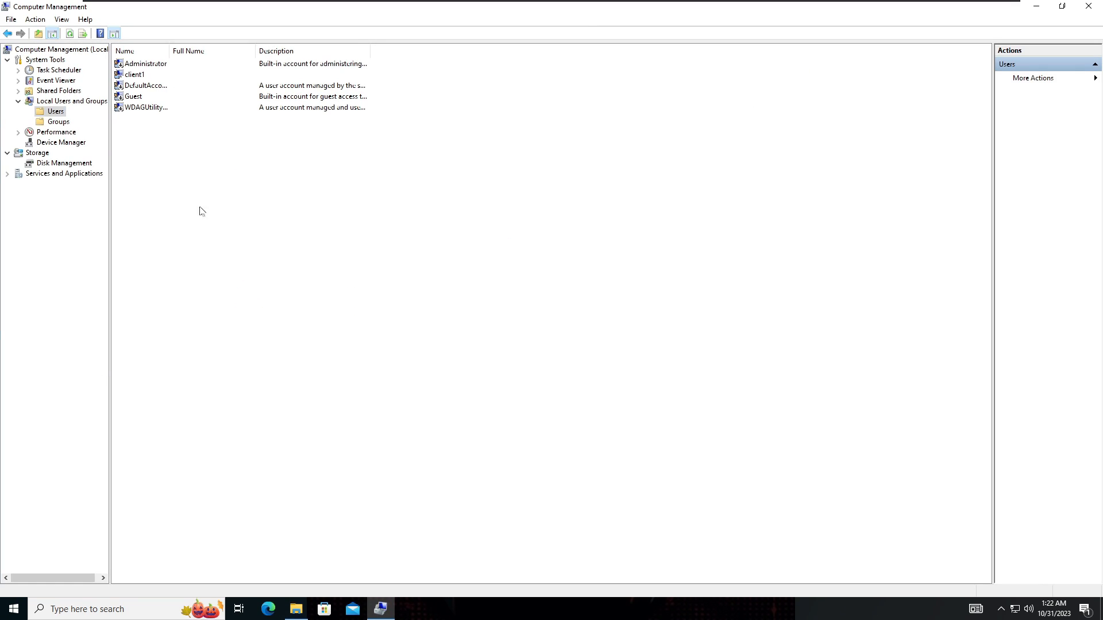
pyautogui.moveTo(152, 83)
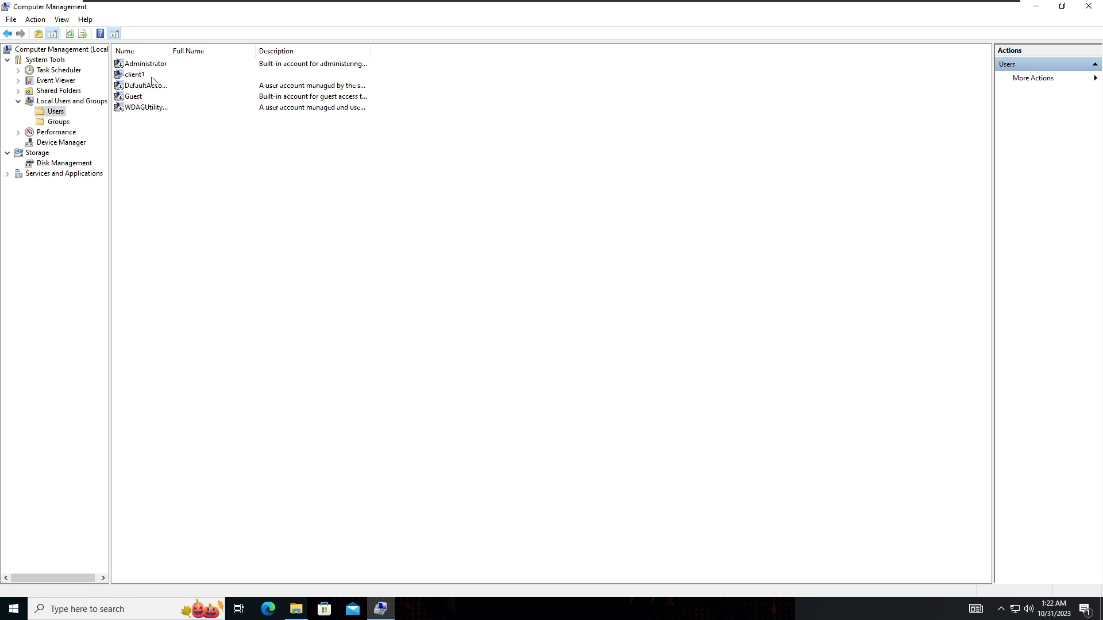
# Set a new blank password for the client1 account and close Computer Management
pyautogui.click(135, 75)
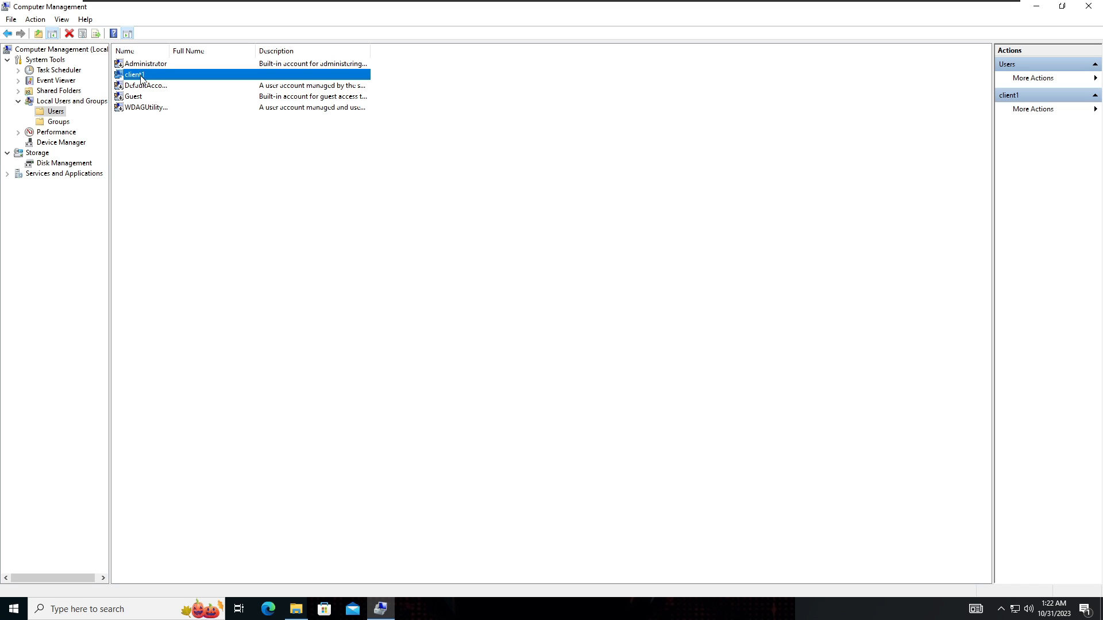
pyautogui.rightClick(133, 75)
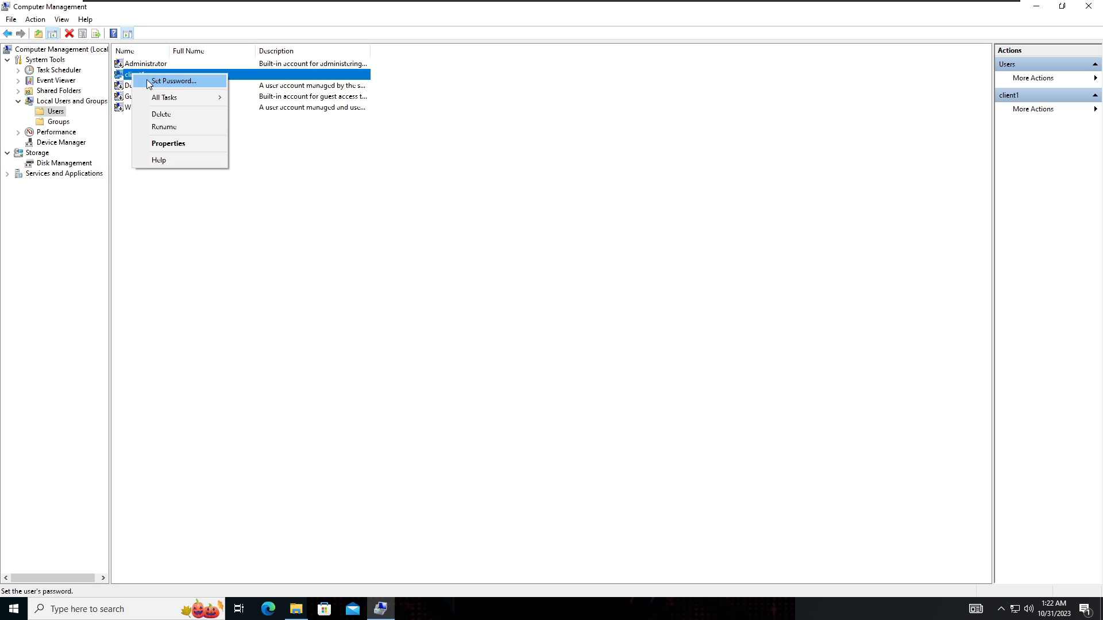
pyautogui.click(173, 81)
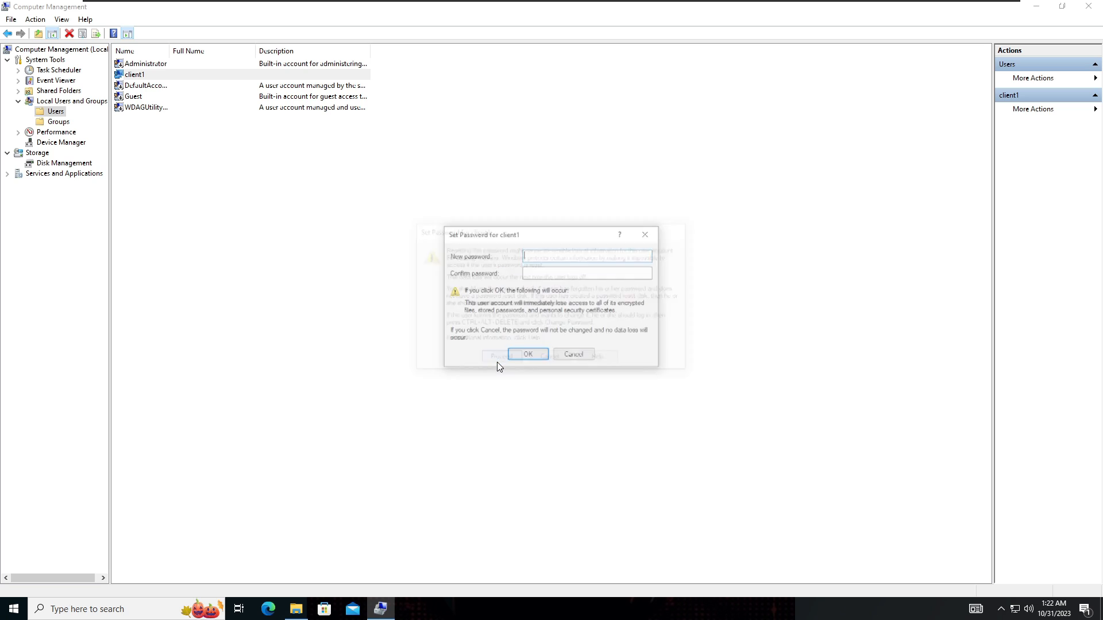
pyautogui.click(587, 255)
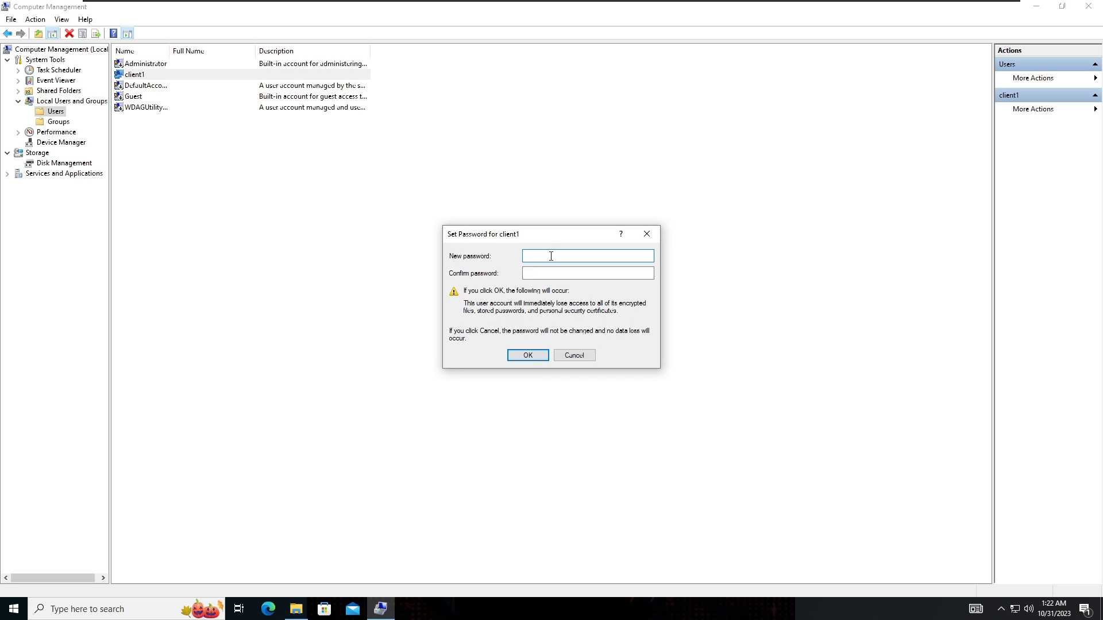
pyautogui.click(587, 273)
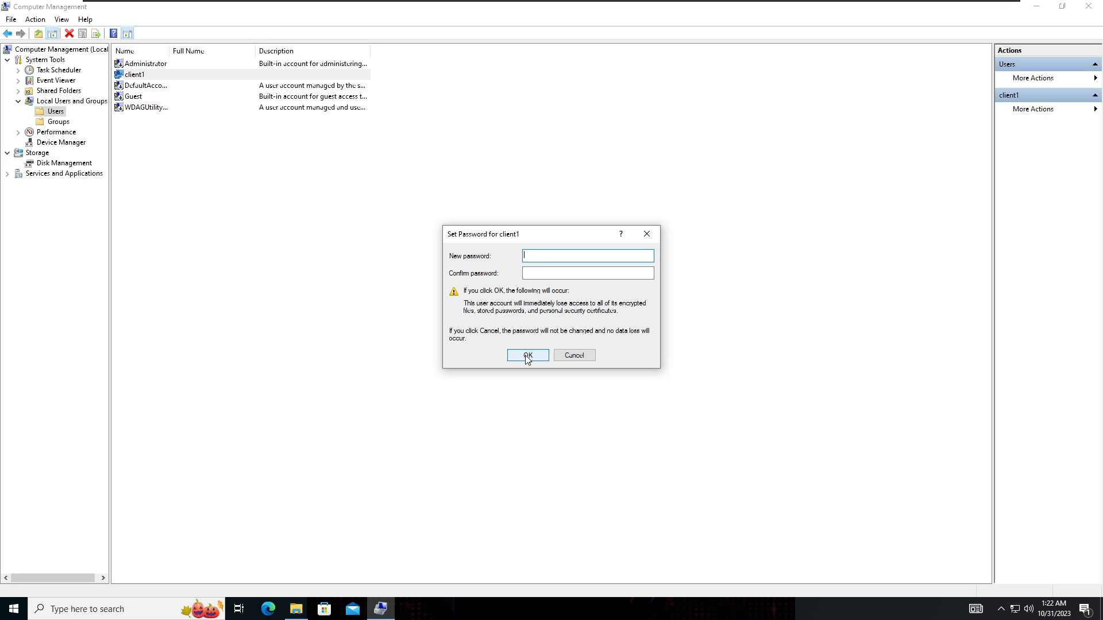
pyautogui.click(527, 355)
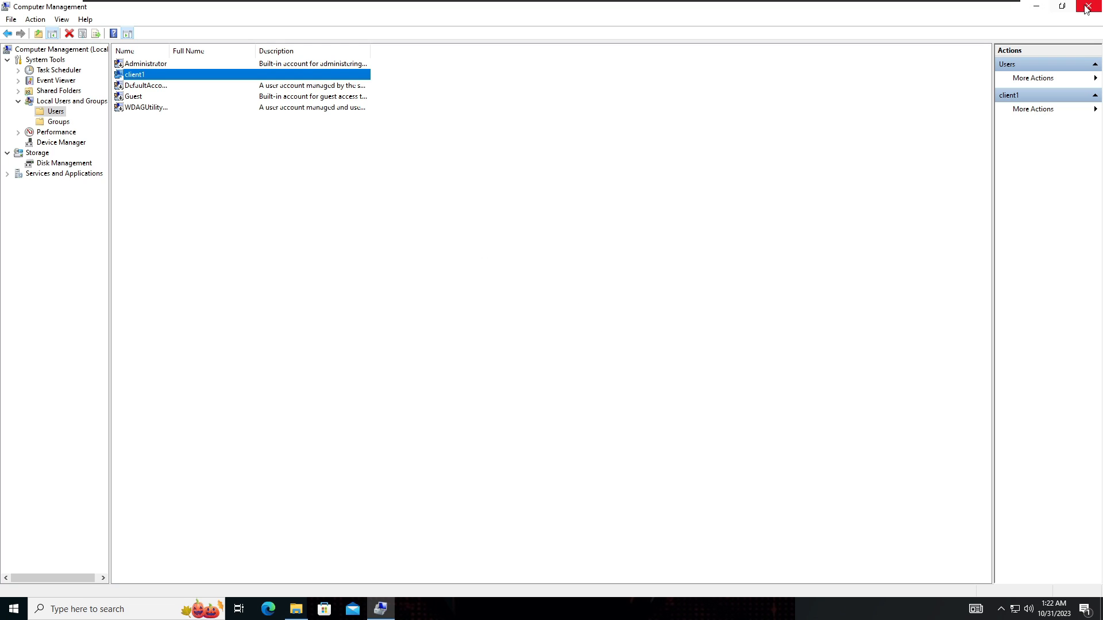
pyautogui.click(1085, 7)
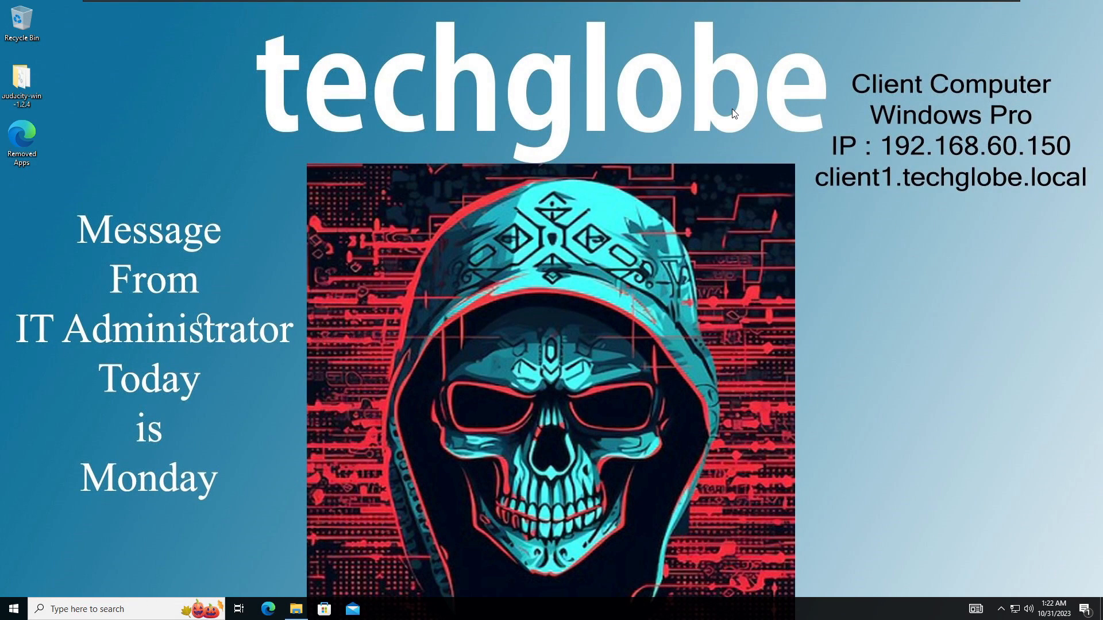